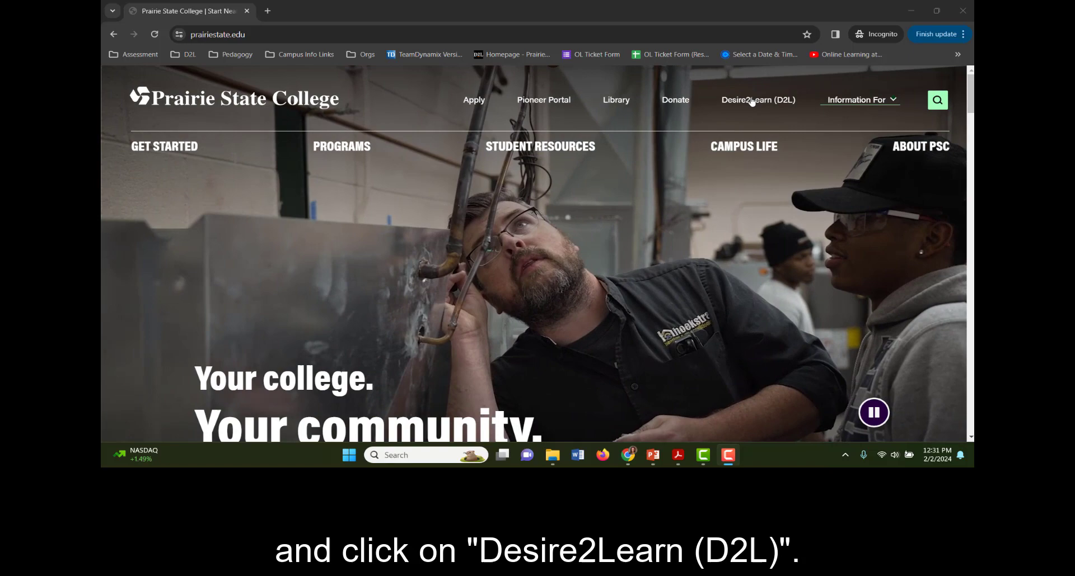
mouse_move(755, 106)
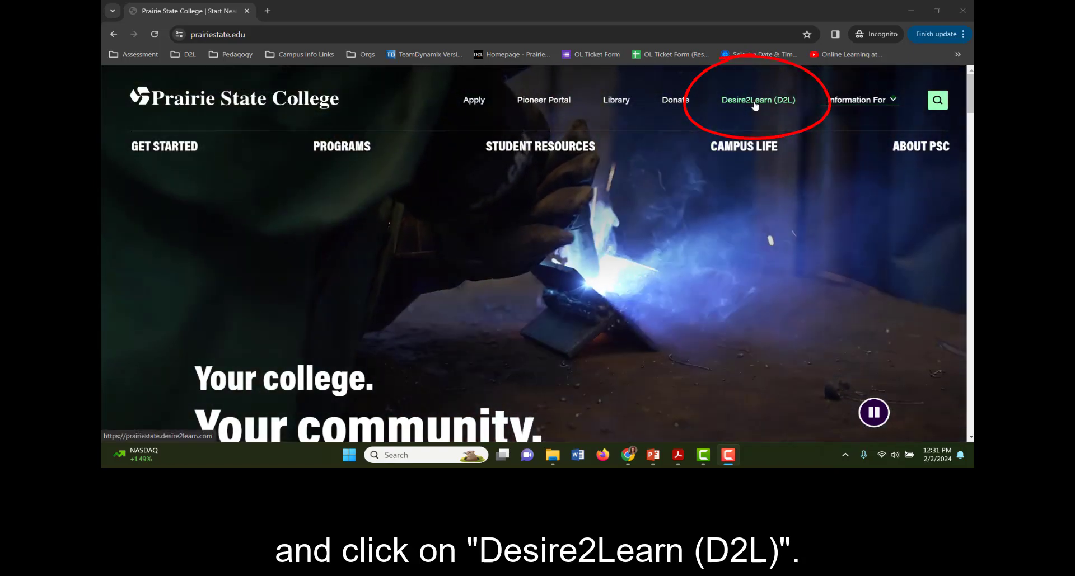
Go to the college's Desire2Learn (D2L) system from the prairiestate.edu navigation bar
left_click(758, 100)
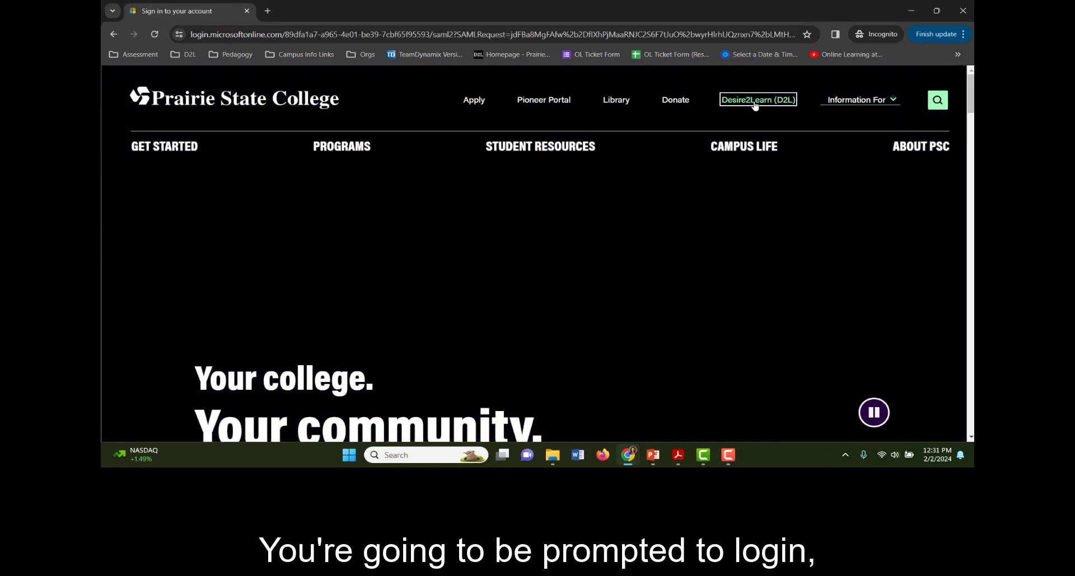
Let the Microsoft sign-in page load to the Prairie State College email sign-in form
left_click(757, 100)
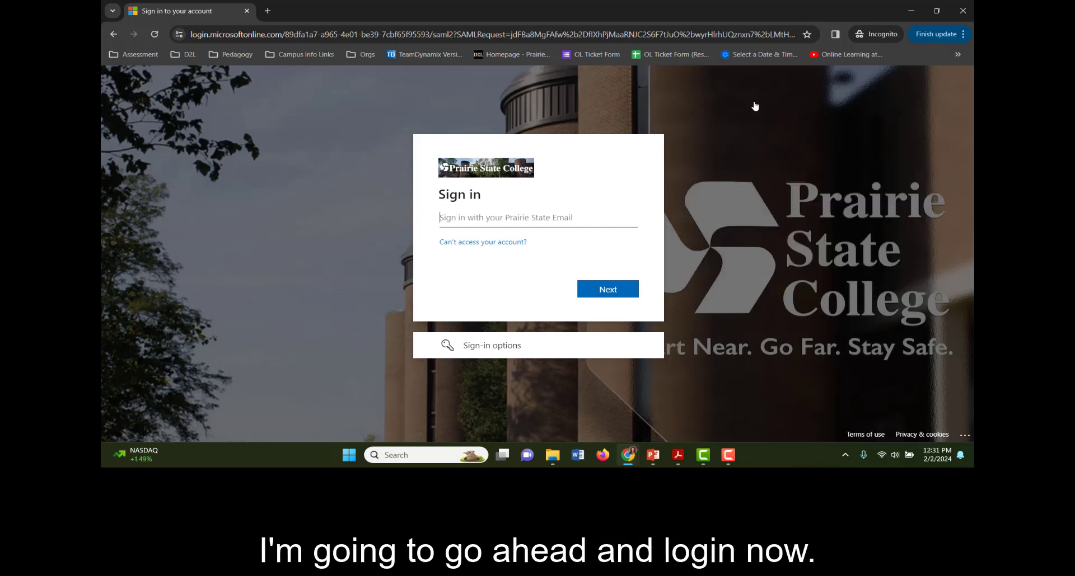
mouse_move(639, 96)
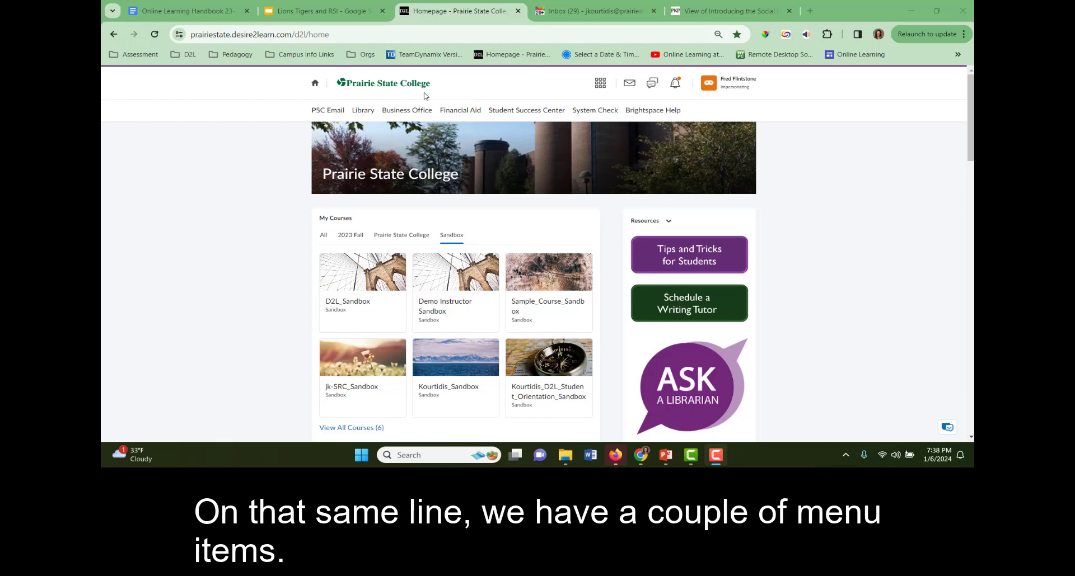
mouse_move(455, 90)
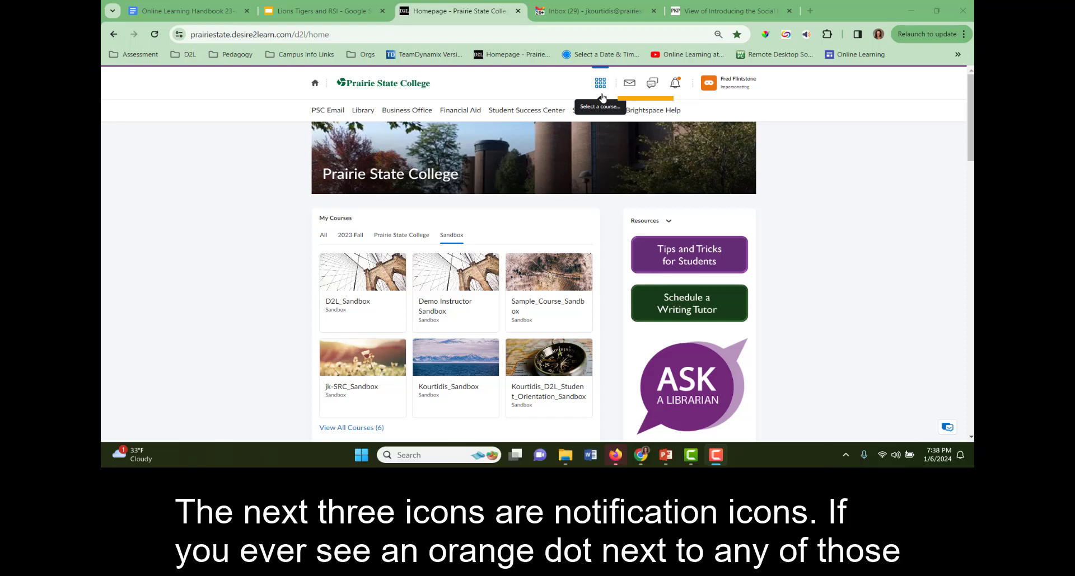
mouse_move(558, 96)
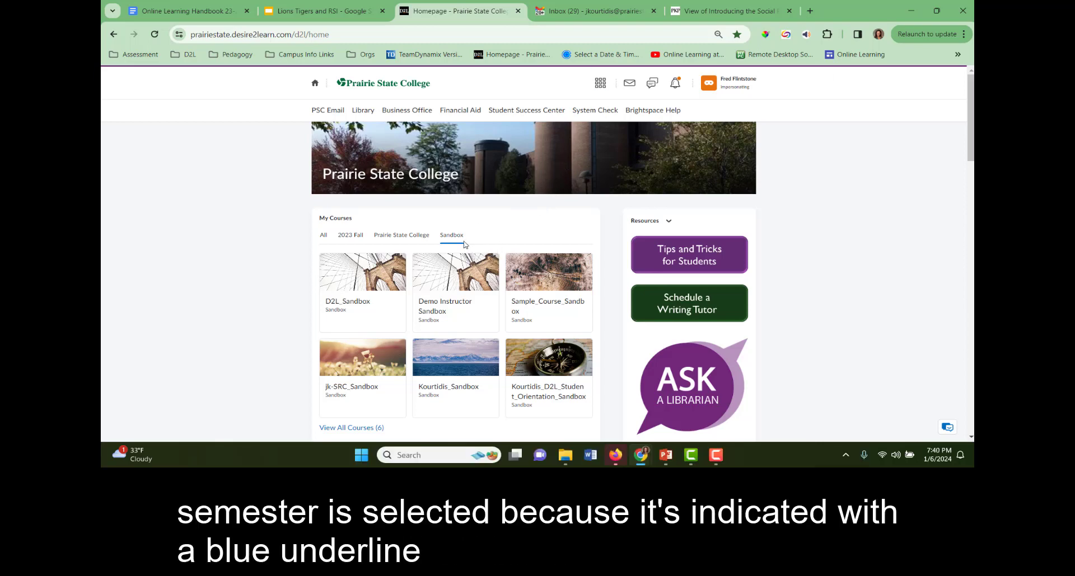
mouse_move(459, 249)
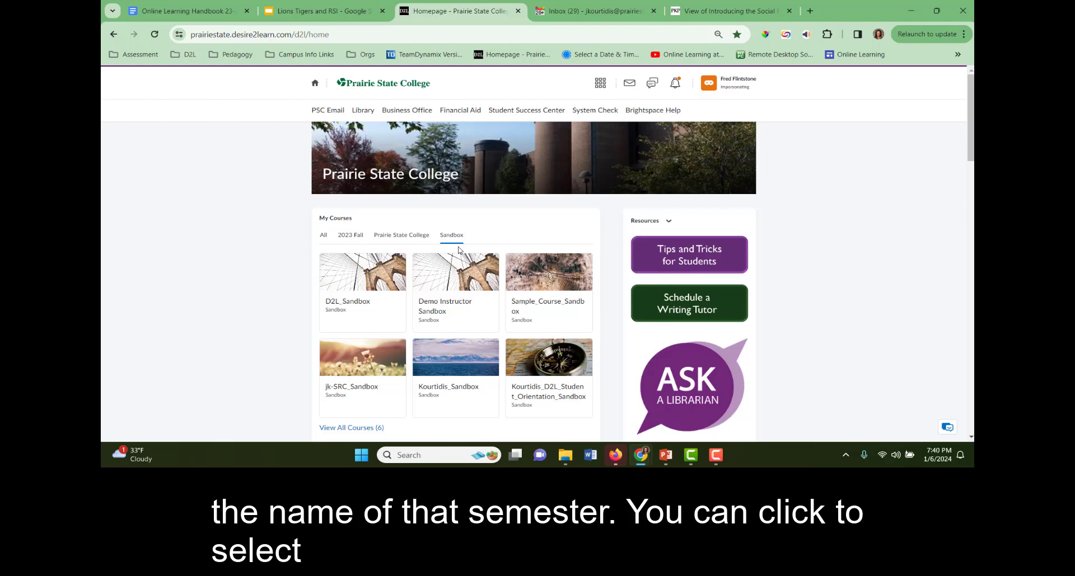
mouse_move(402, 243)
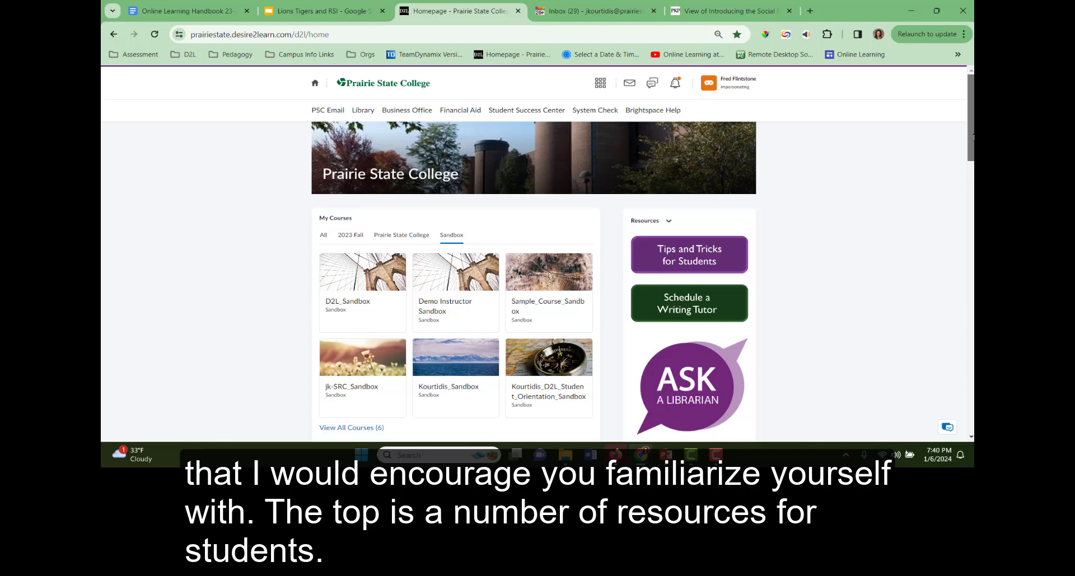
Scroll the homepage down past My Courses to Work To Do and the PSC Foundation scholarship announcement
scroll("down", 3)
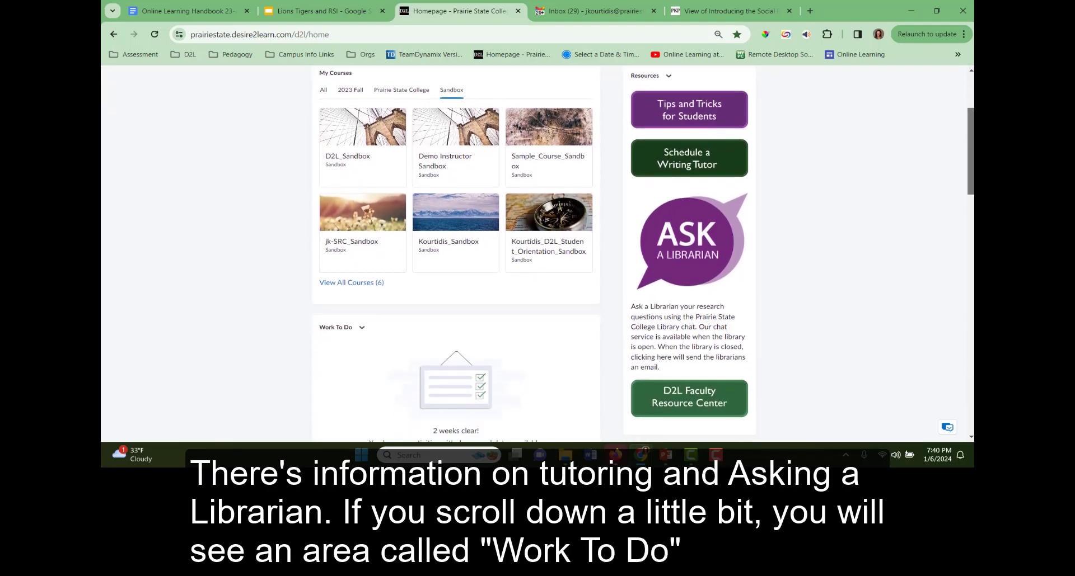
scroll("down", 3)
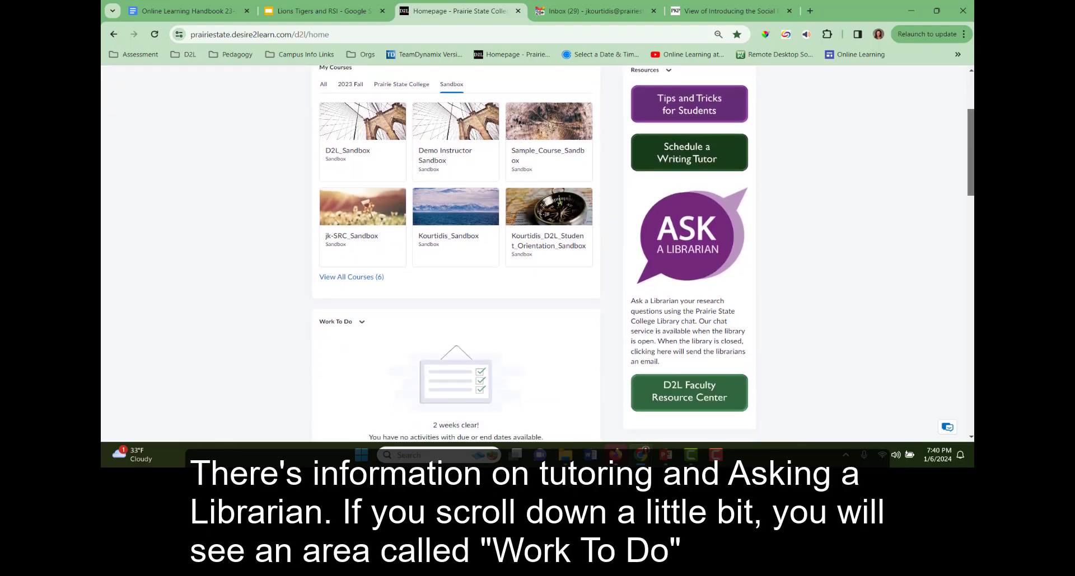
scroll("down", 3)
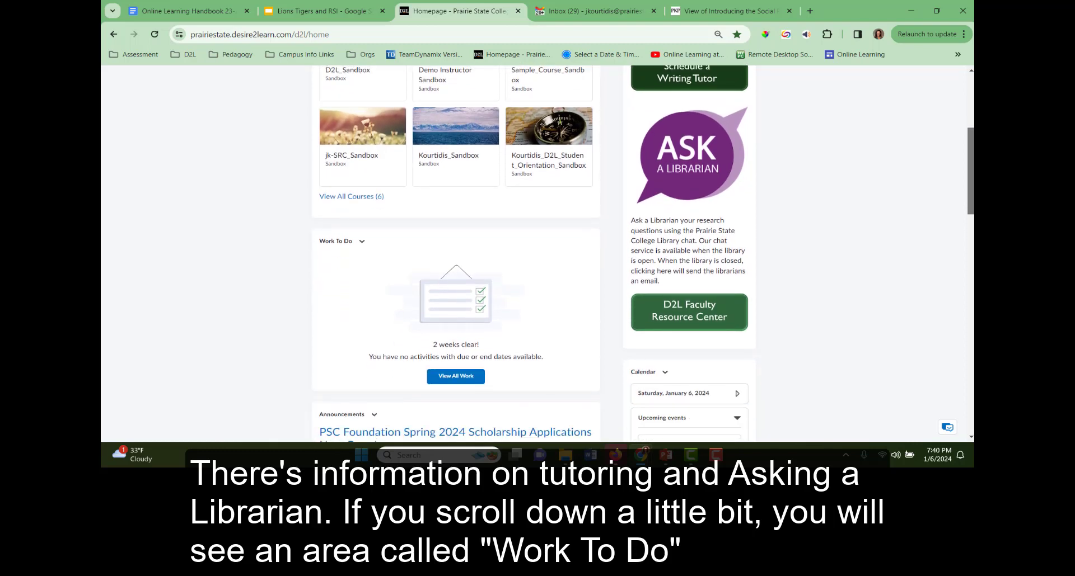
scroll("down", 3)
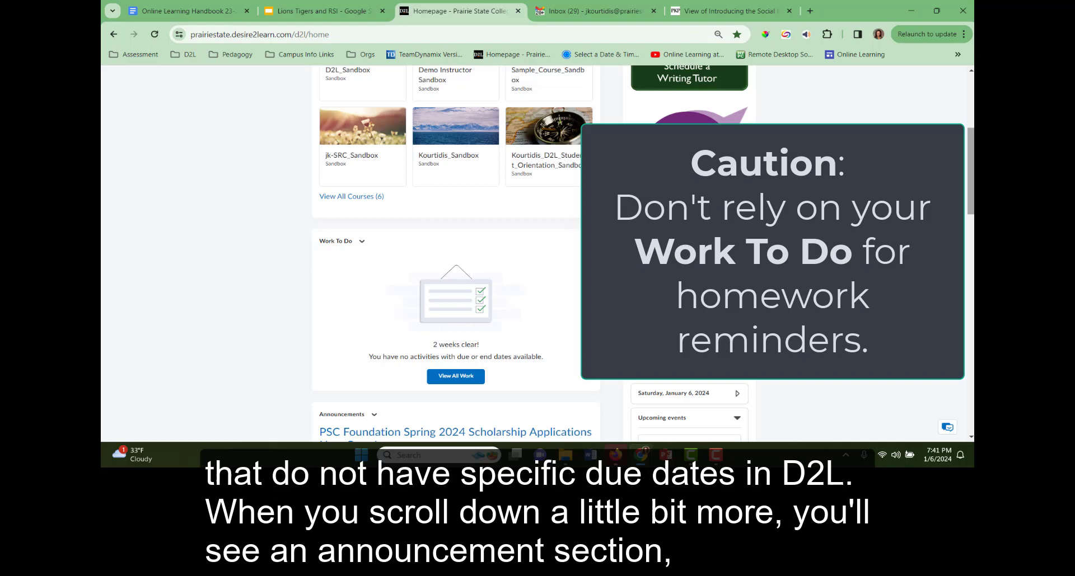
scroll("down", 3)
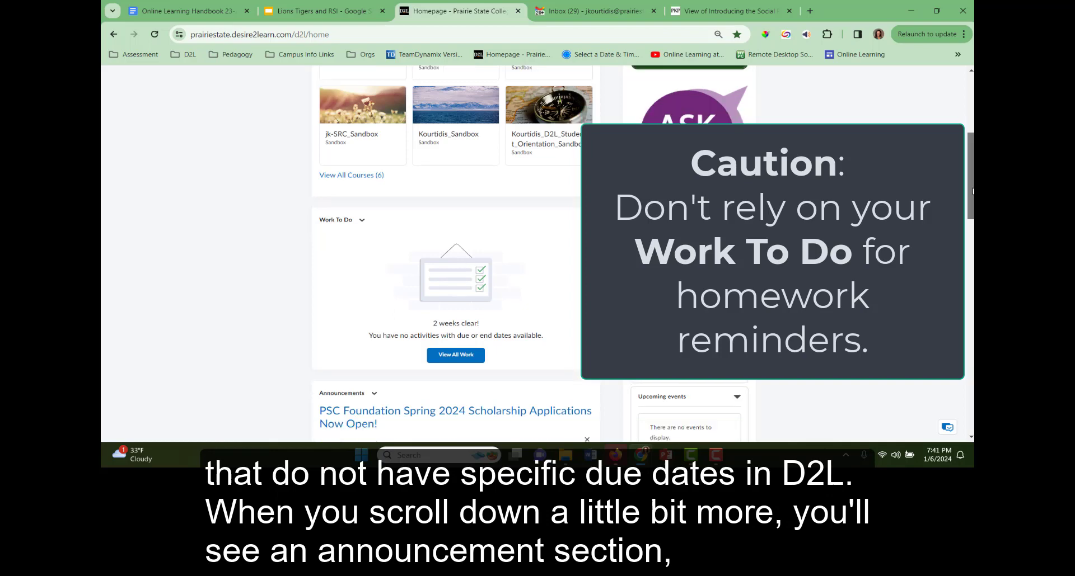
scroll("down", 3)
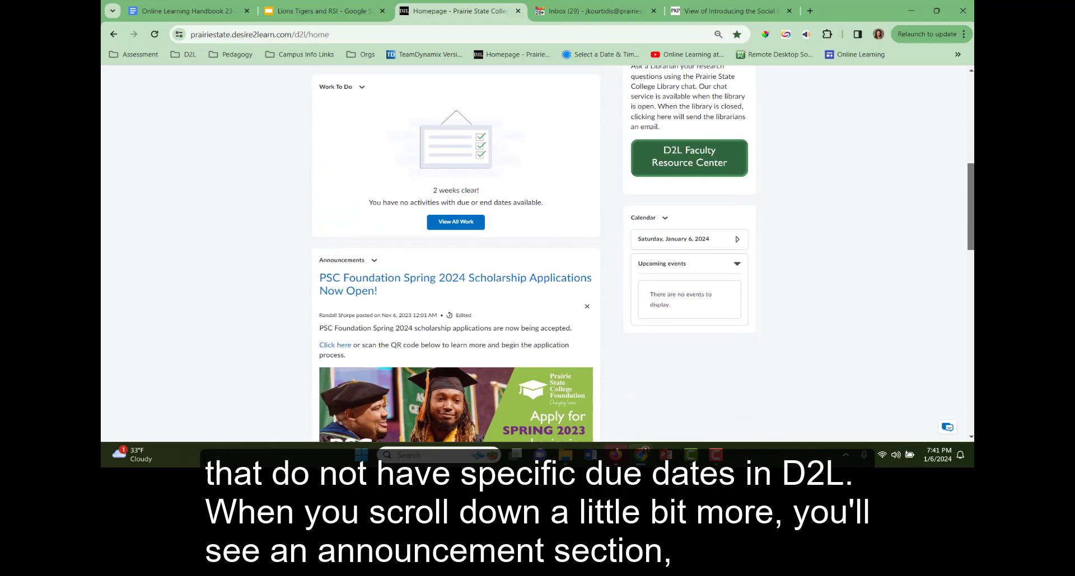
scroll("down", 3)
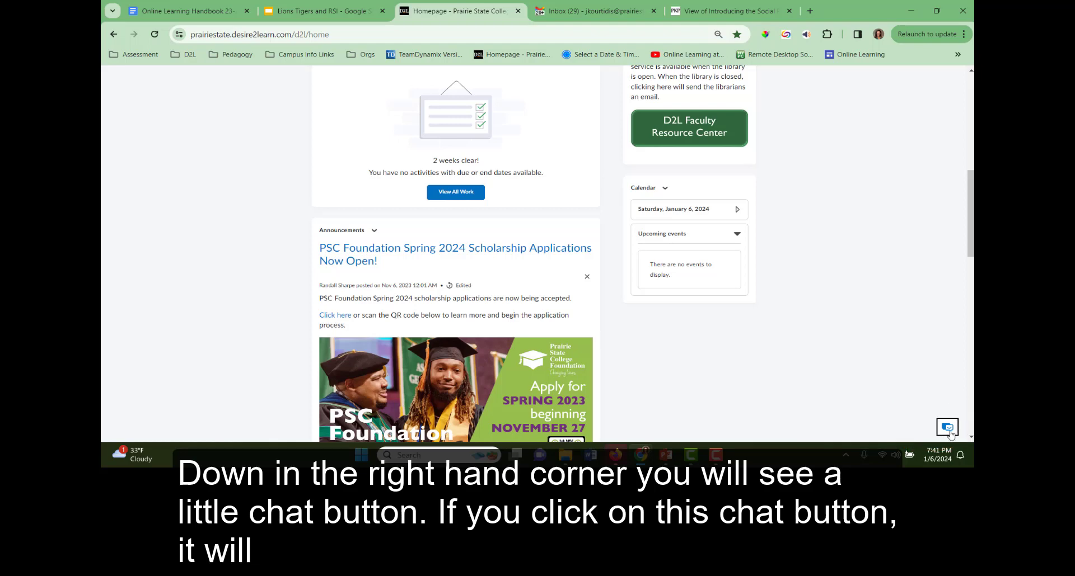
left_click(947, 427)
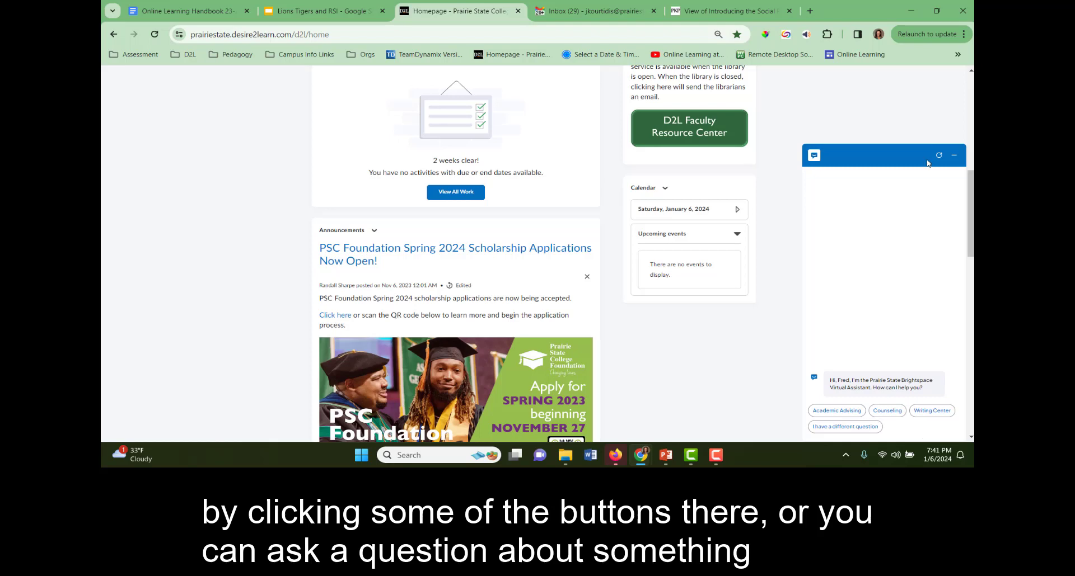
mouse_move(954, 155)
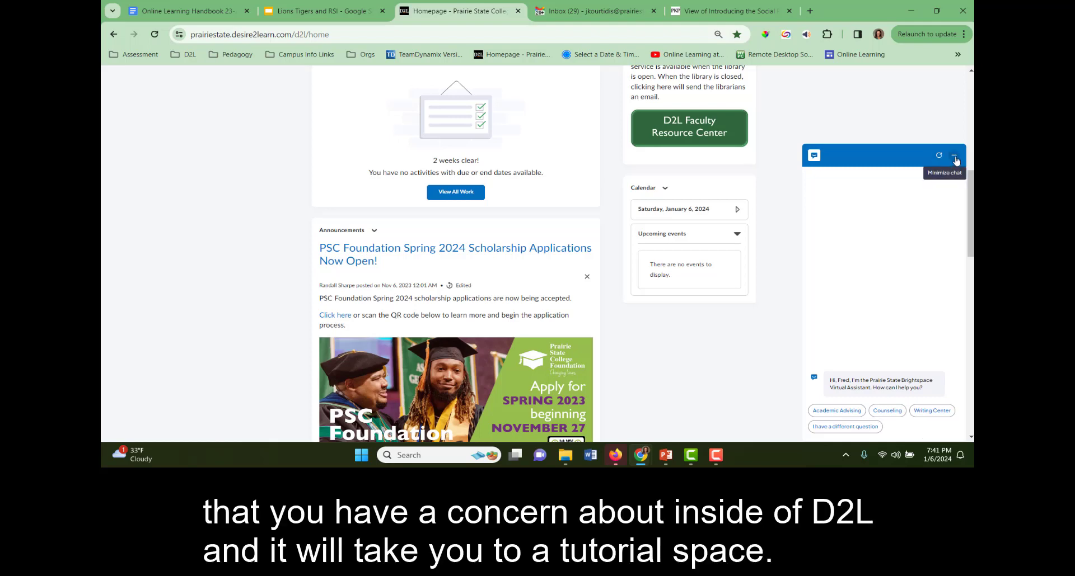
left_click(955, 155)
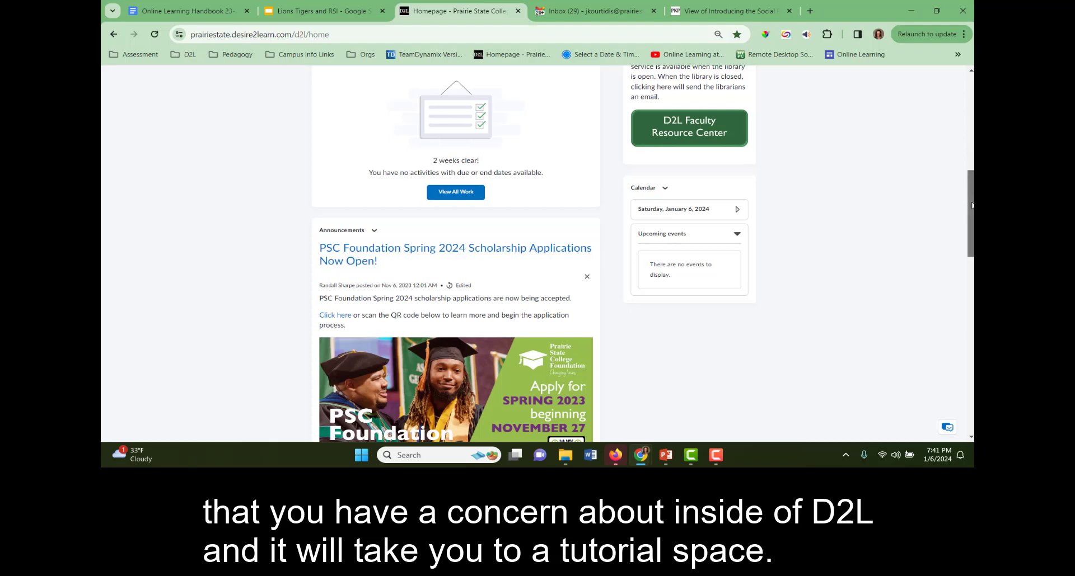
scroll("up", 3)
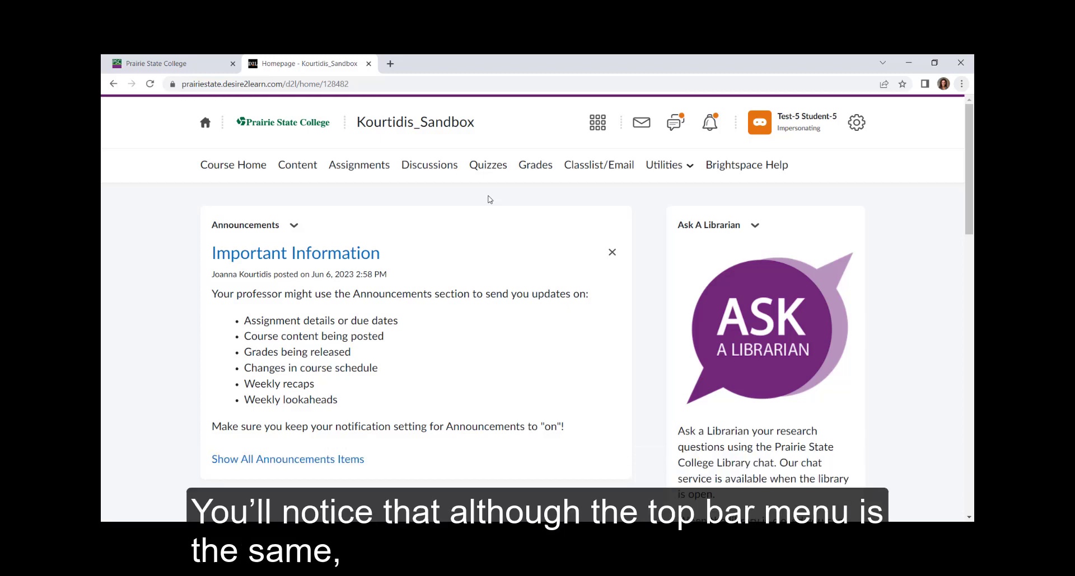
mouse_move(361, 138)
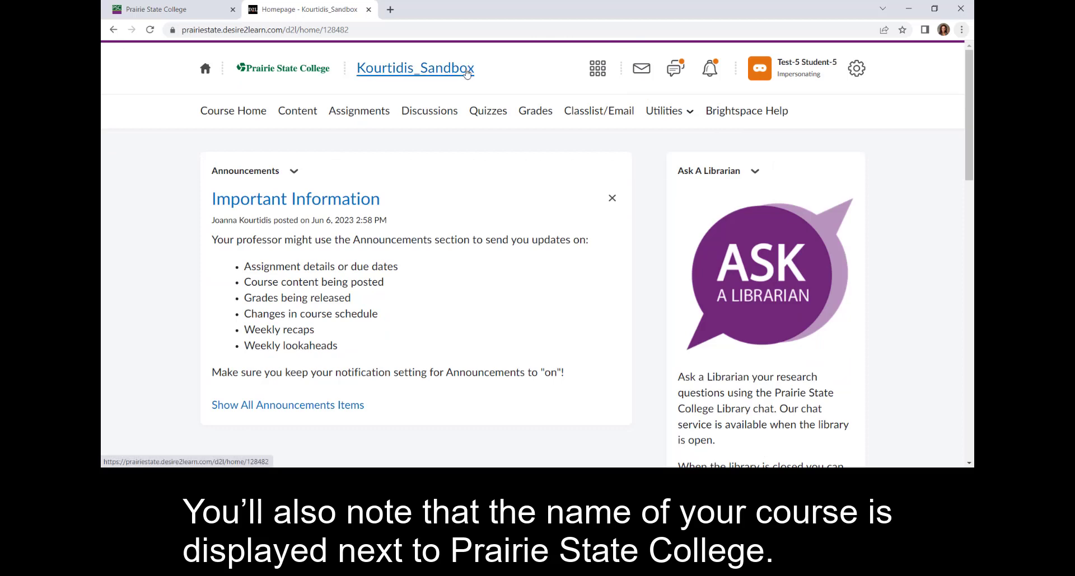
mouse_move(339, 90)
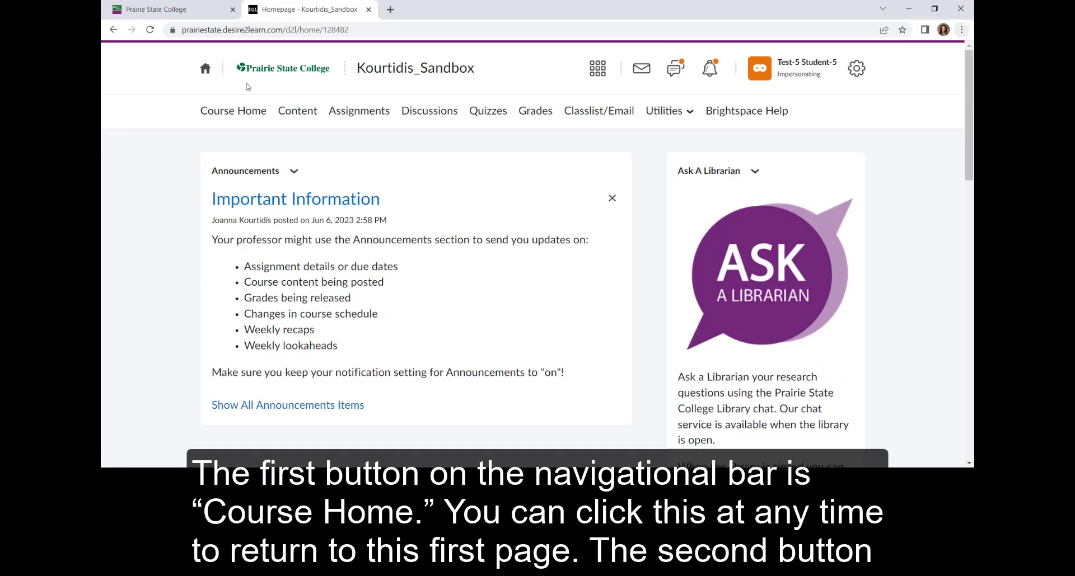
mouse_move(233, 111)
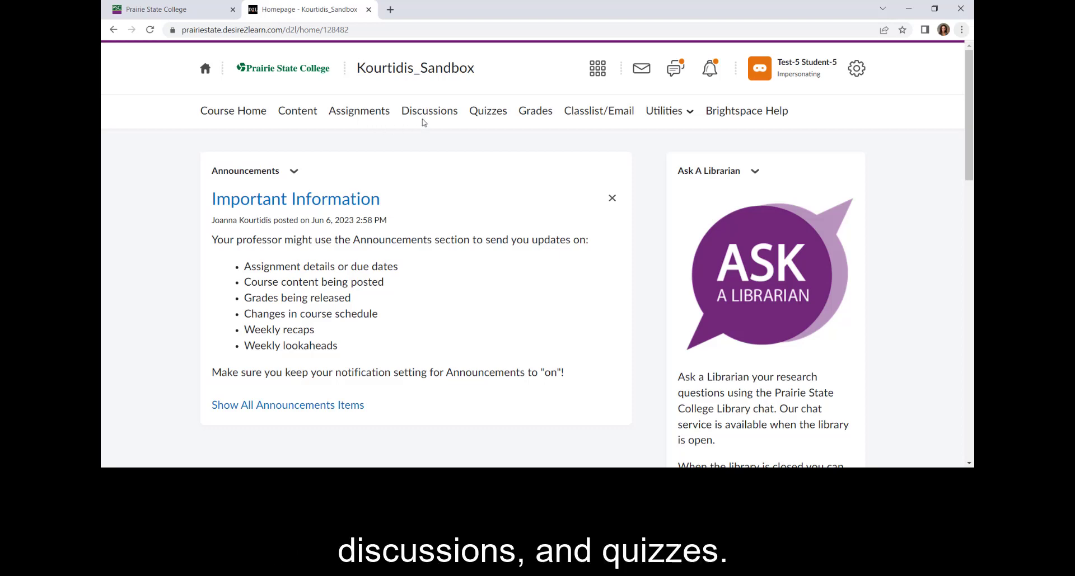
mouse_move(495, 123)
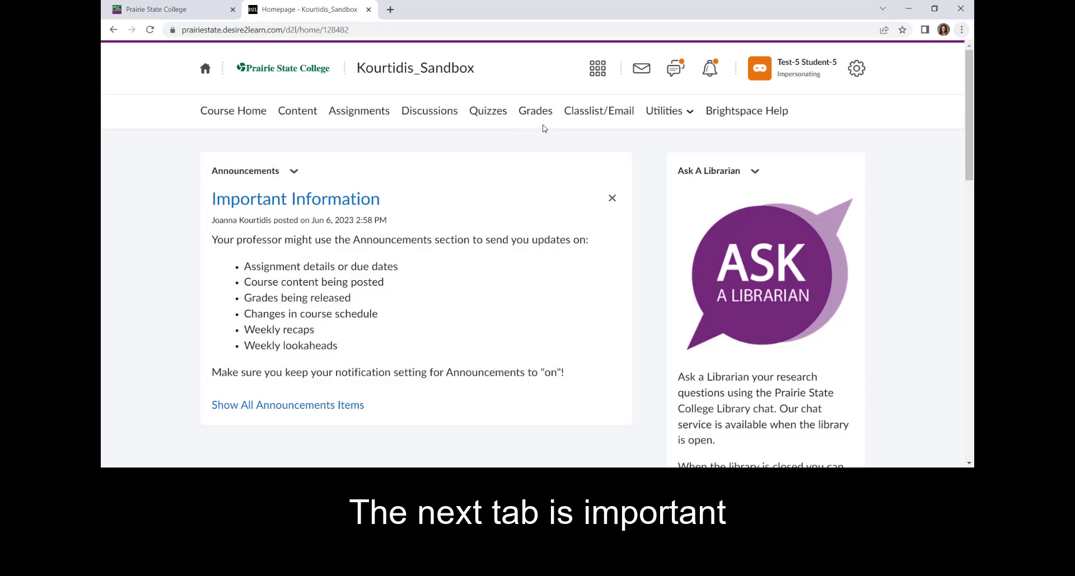
mouse_move(543, 115)
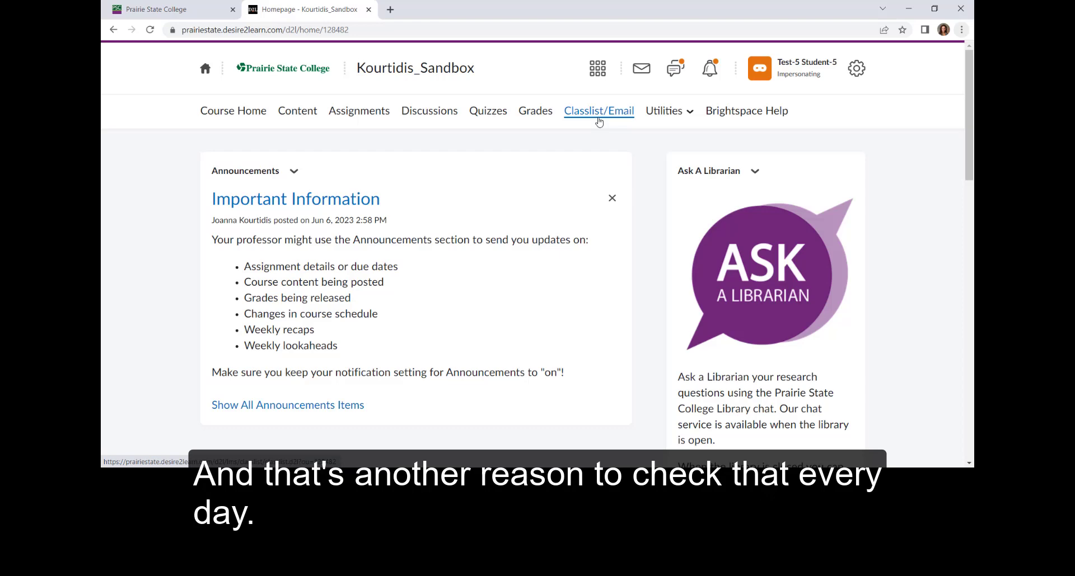
mouse_move(662, 125)
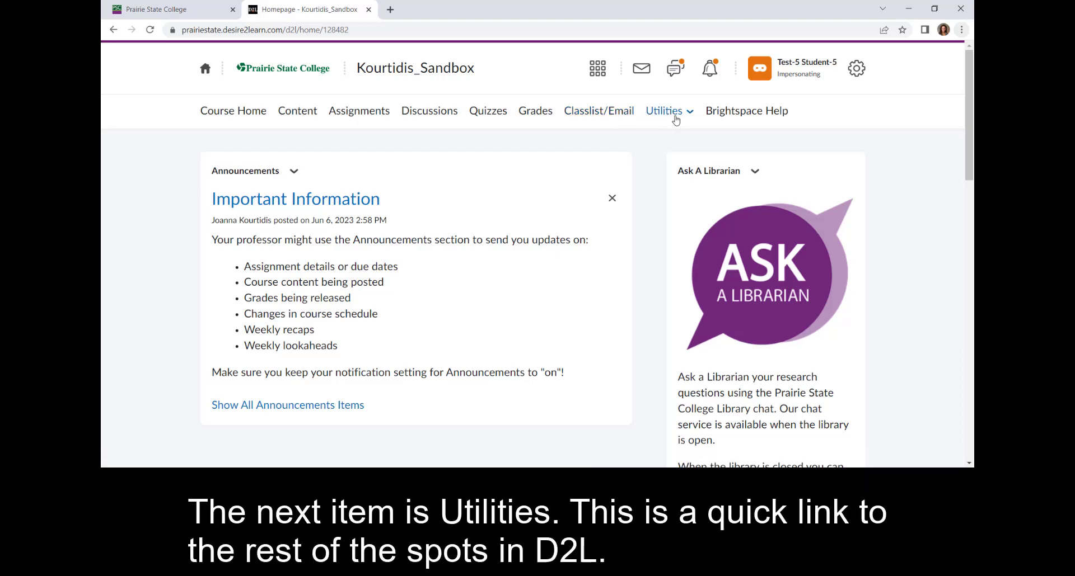
left_click(663, 110)
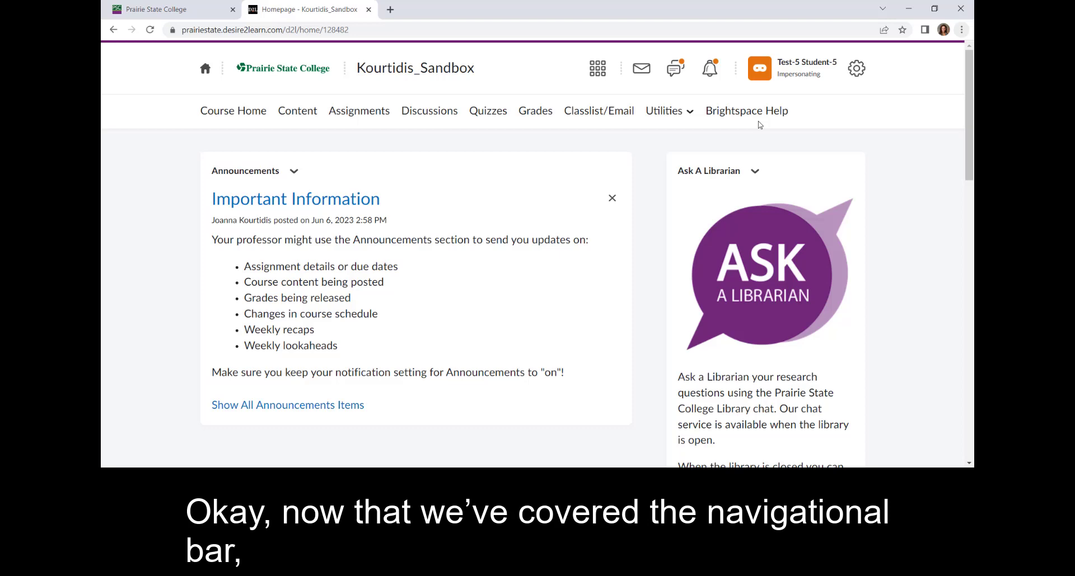
mouse_move(694, 129)
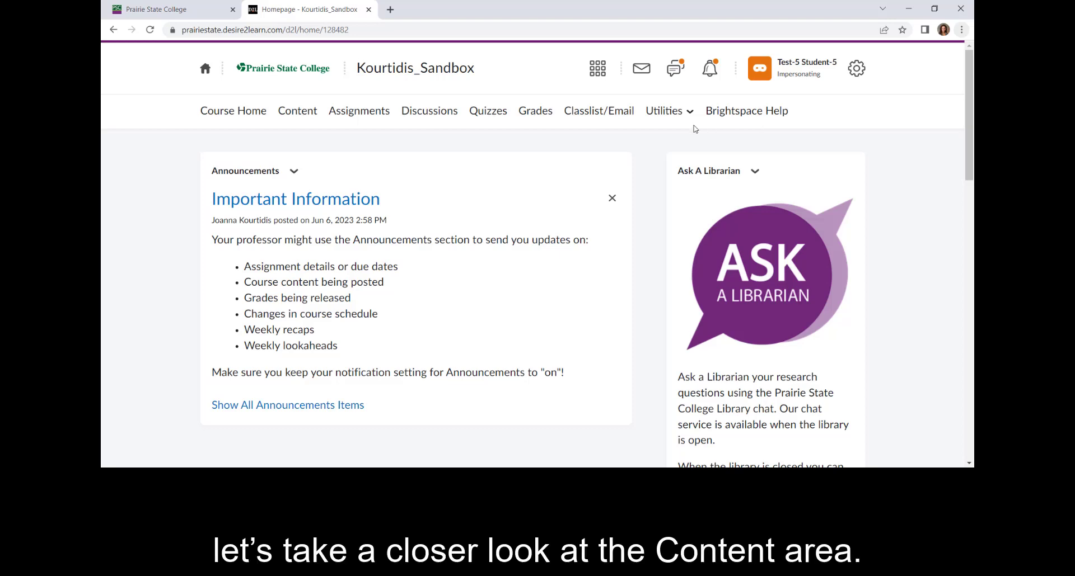
Go to the course Content area showing the table of contents and Week 1: What is Literature?
left_click(298, 110)
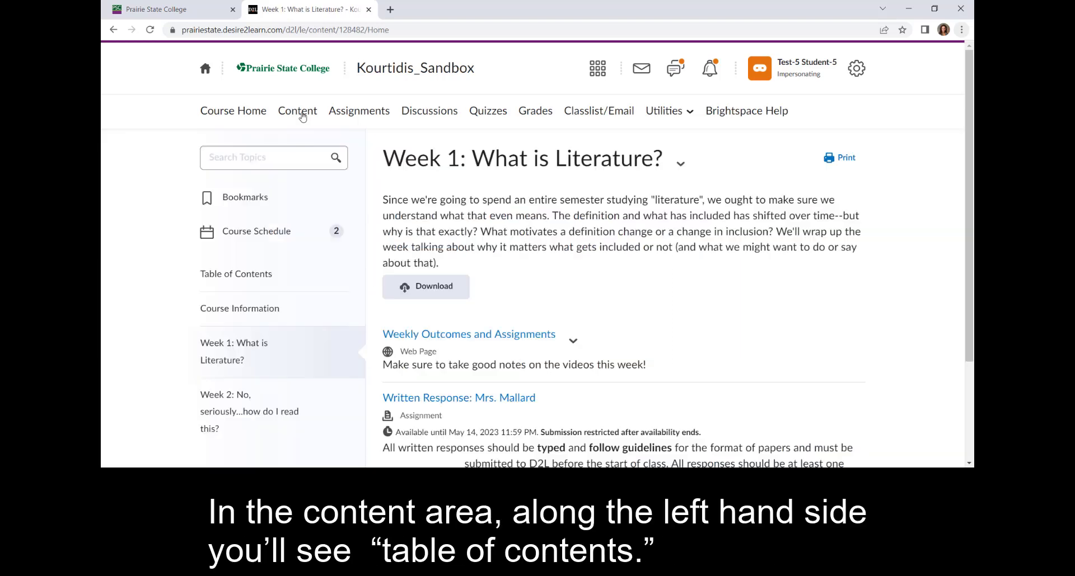
left_click(272, 158)
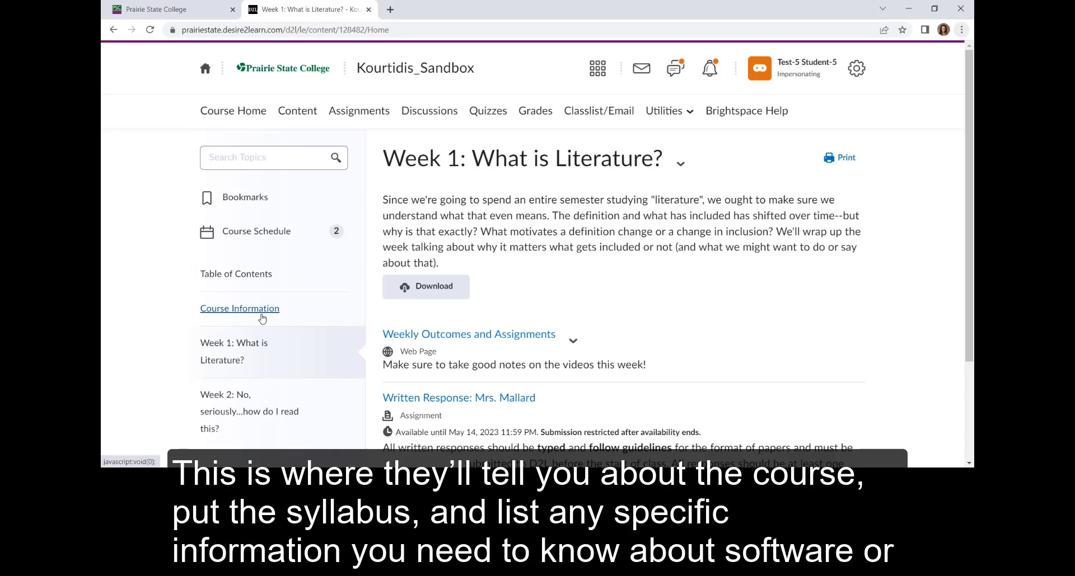
View the Course Information page with the instructor's welcome and course overview
left_click(240, 309)
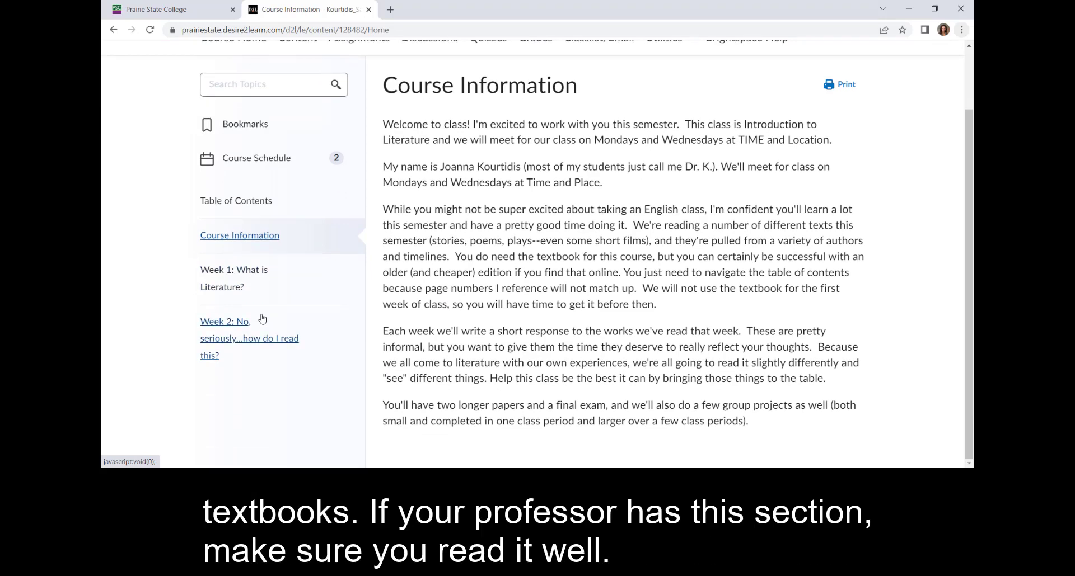
mouse_move(337, 247)
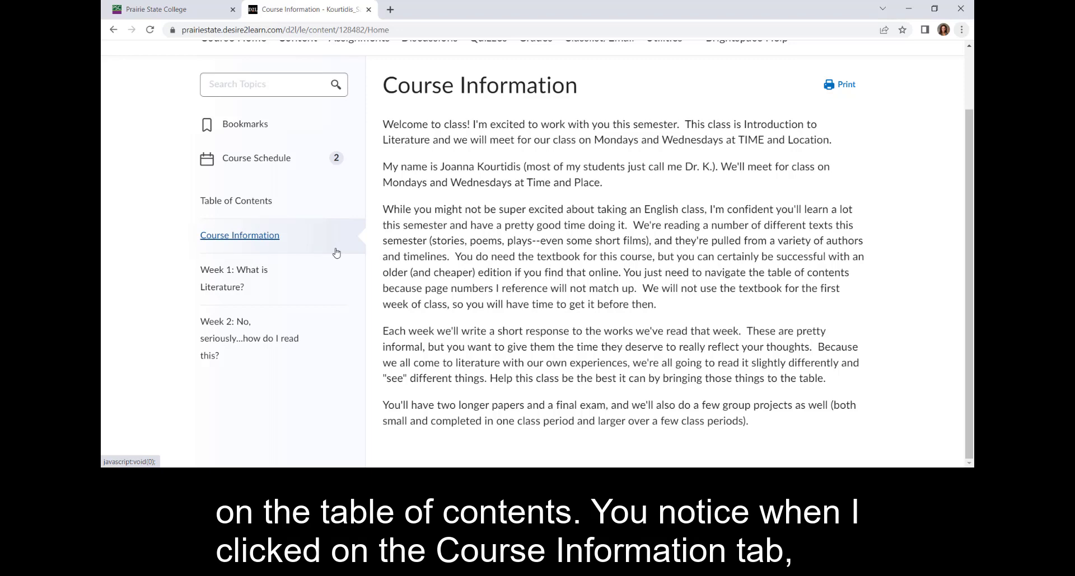
mouse_move(317, 208)
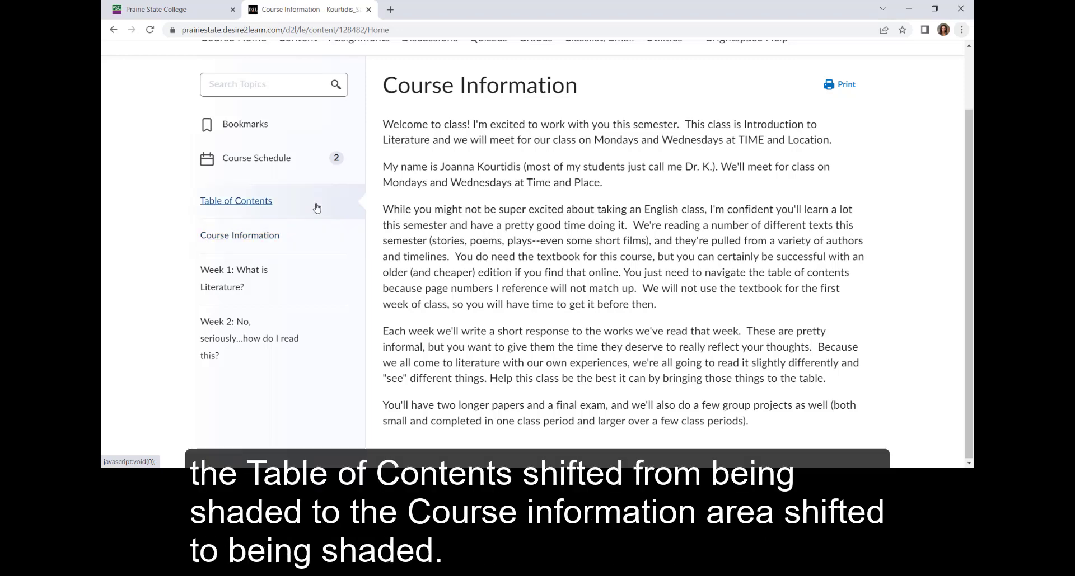
left_click(235, 200)
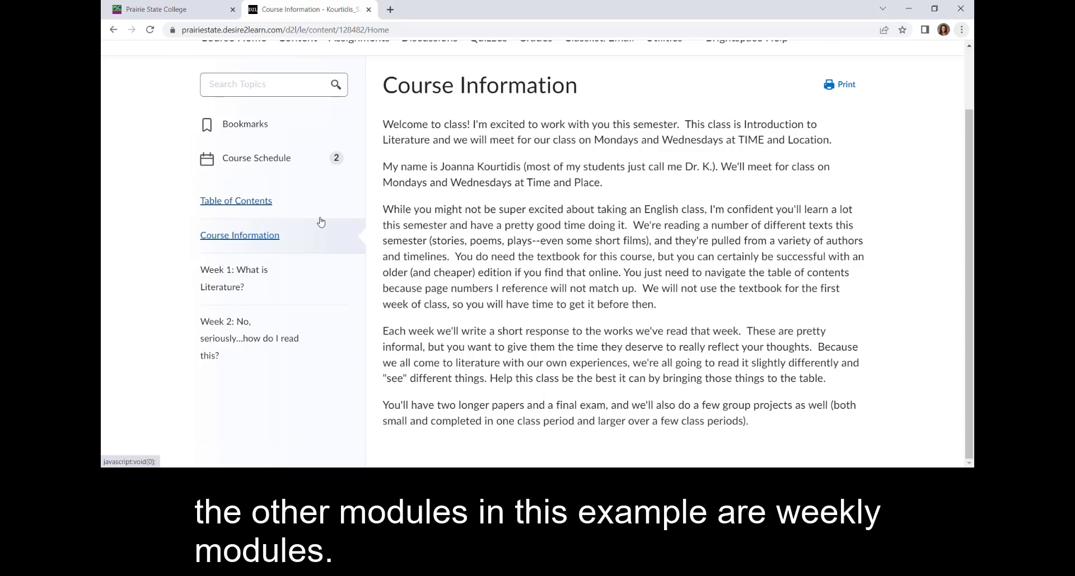
mouse_move(323, 243)
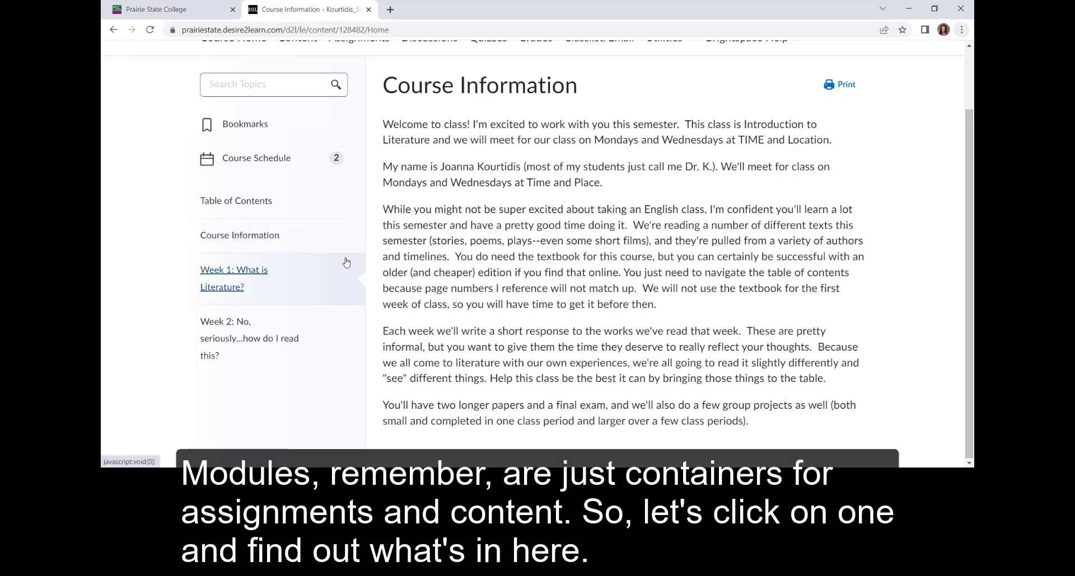
View Week 1's Weekly Outcomes and Assignments page listing outcomes, readings and due work
left_click(233, 279)
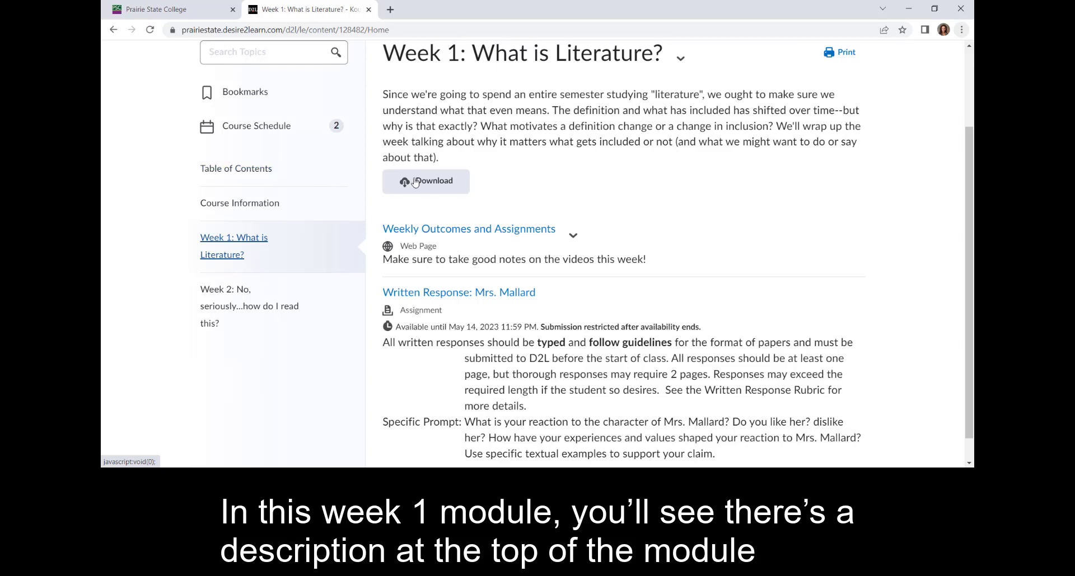
mouse_move(520, 180)
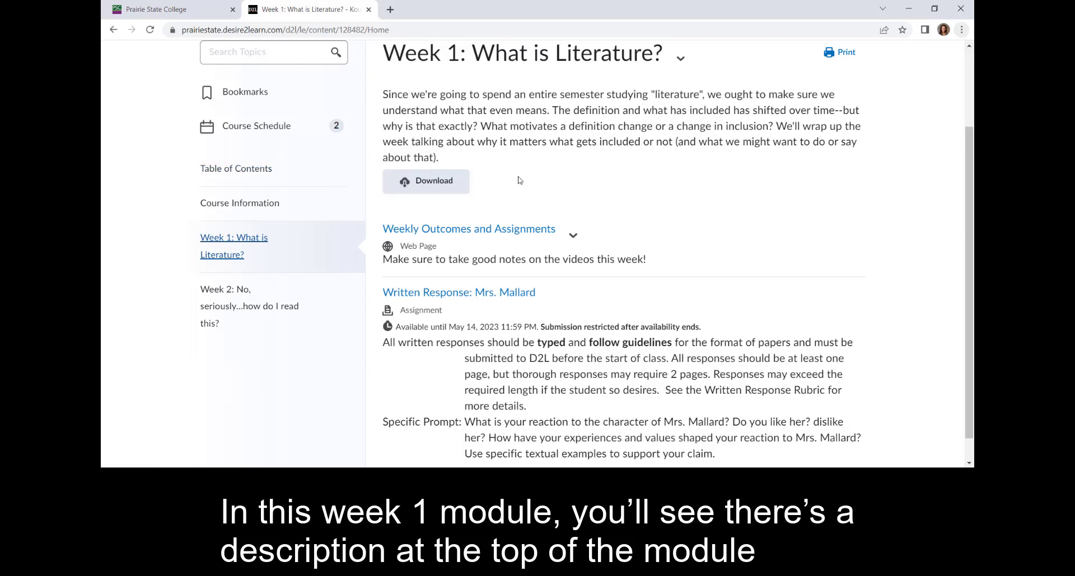
mouse_move(546, 150)
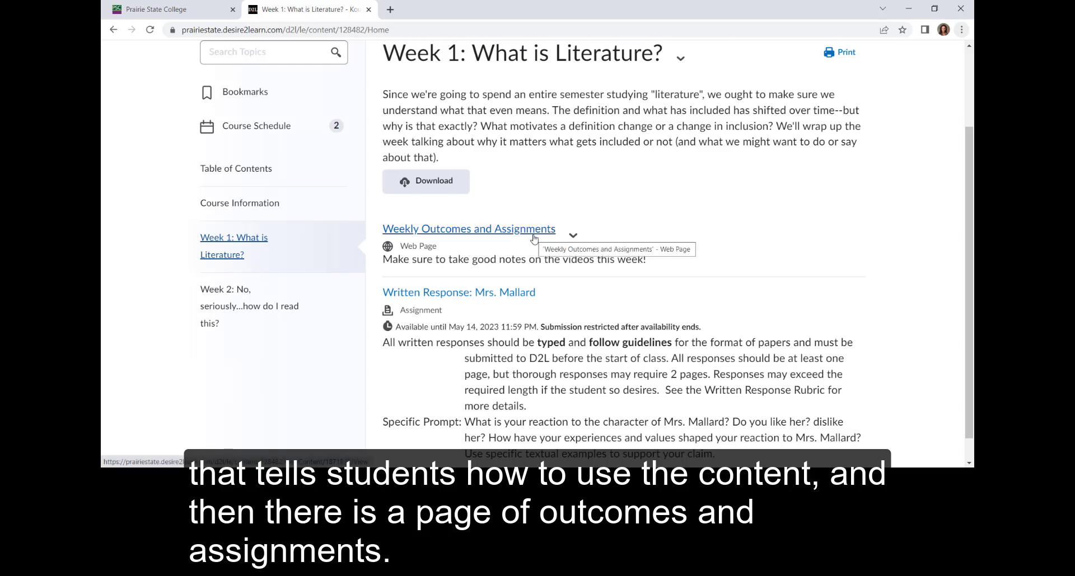
mouse_move(549, 307)
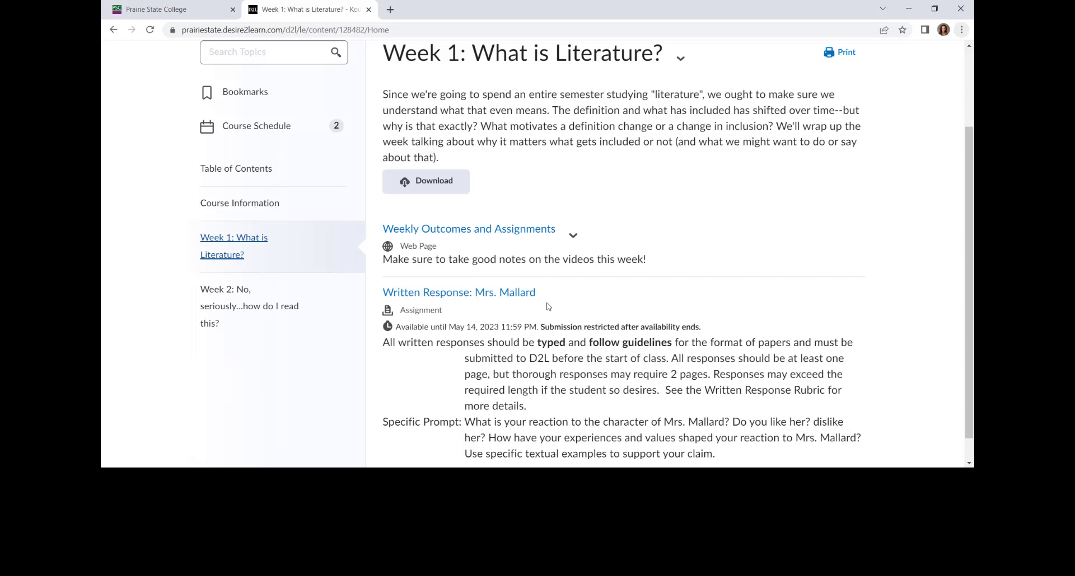
left_click(468, 229)
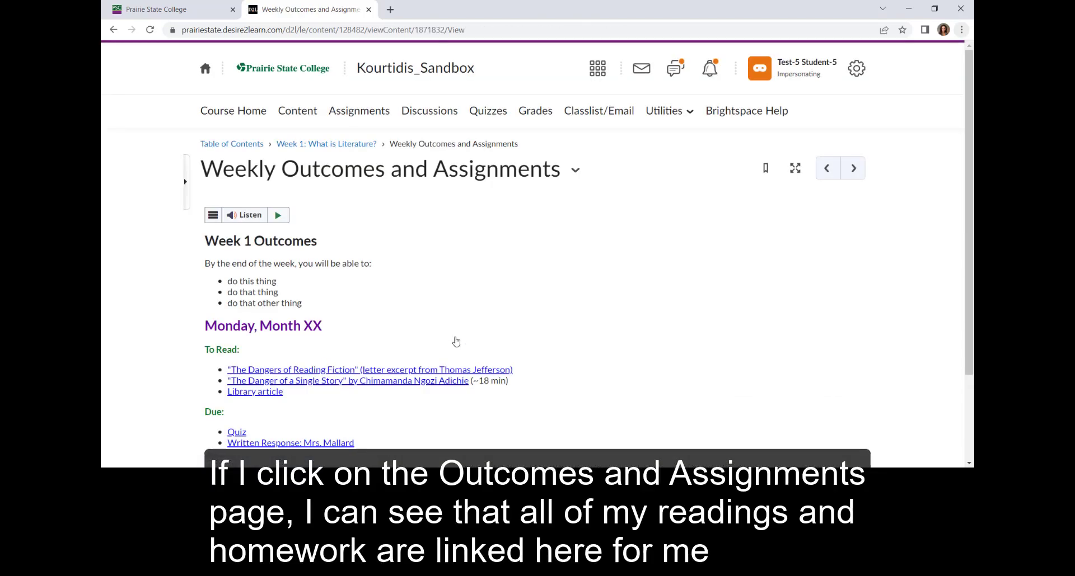